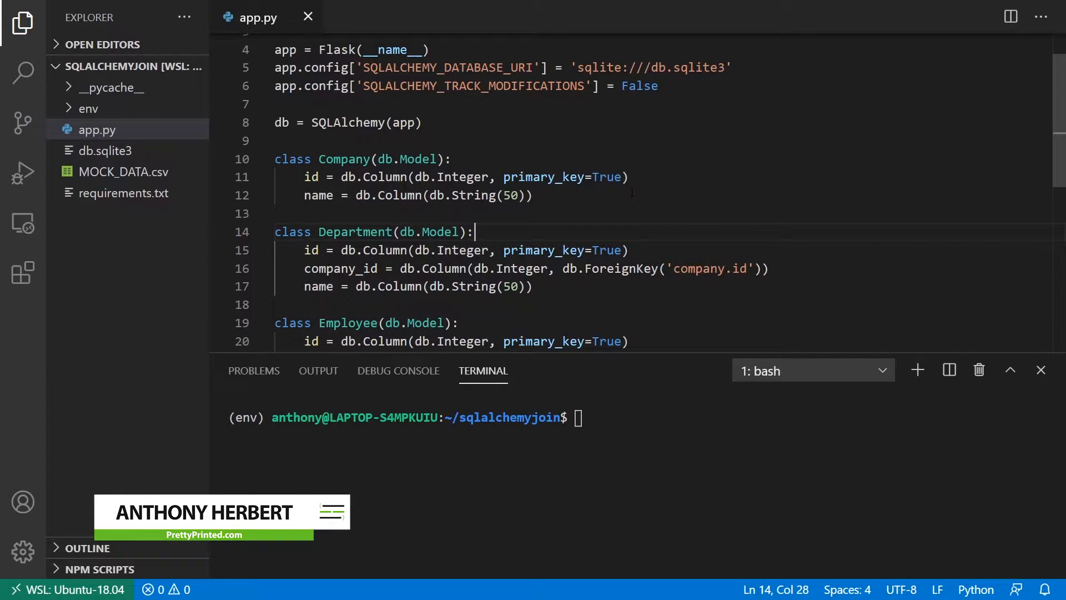
Write the Employee–Department join query and a loop printing each employee name with its department name, then save
scroll(down, 3)
text(results = db.session.query(Employee, Department).join(Department).all())
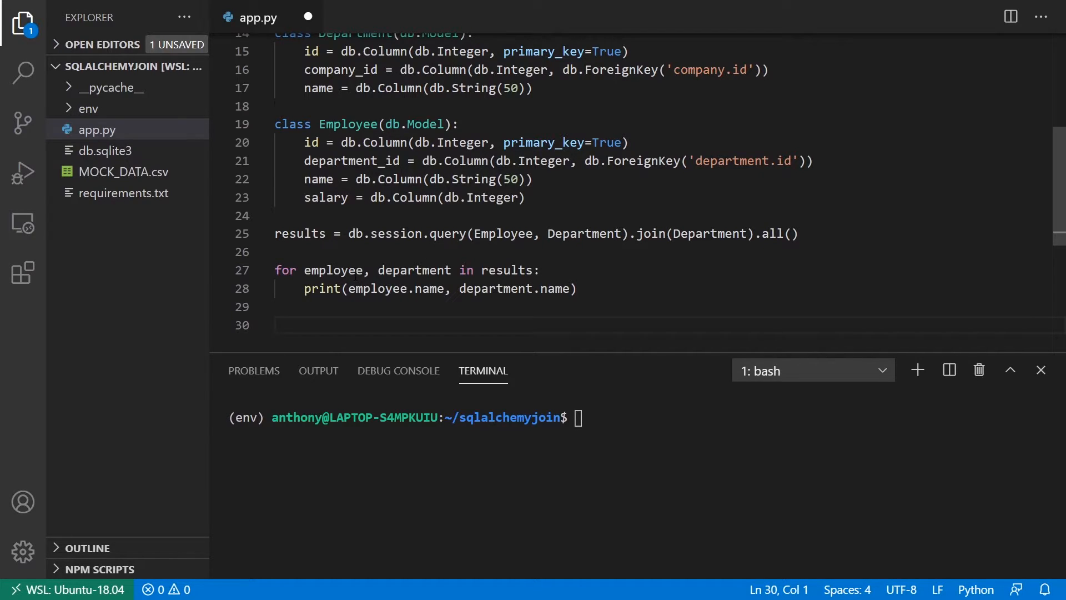
scroll(down, 3)
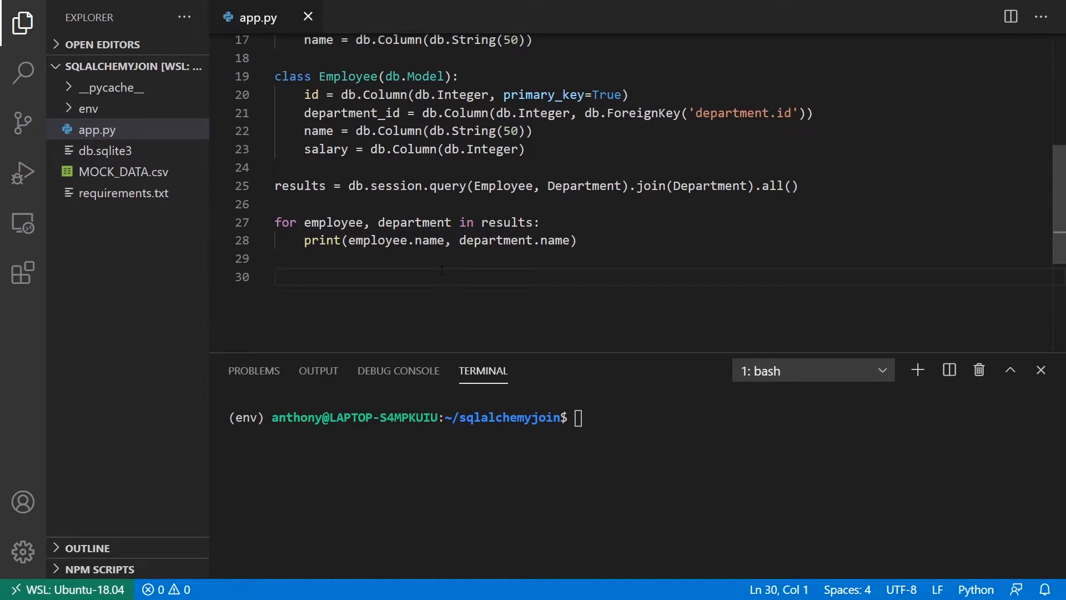
Run python app.py so the terminal lists employee–department name pairs
text(python app.py)
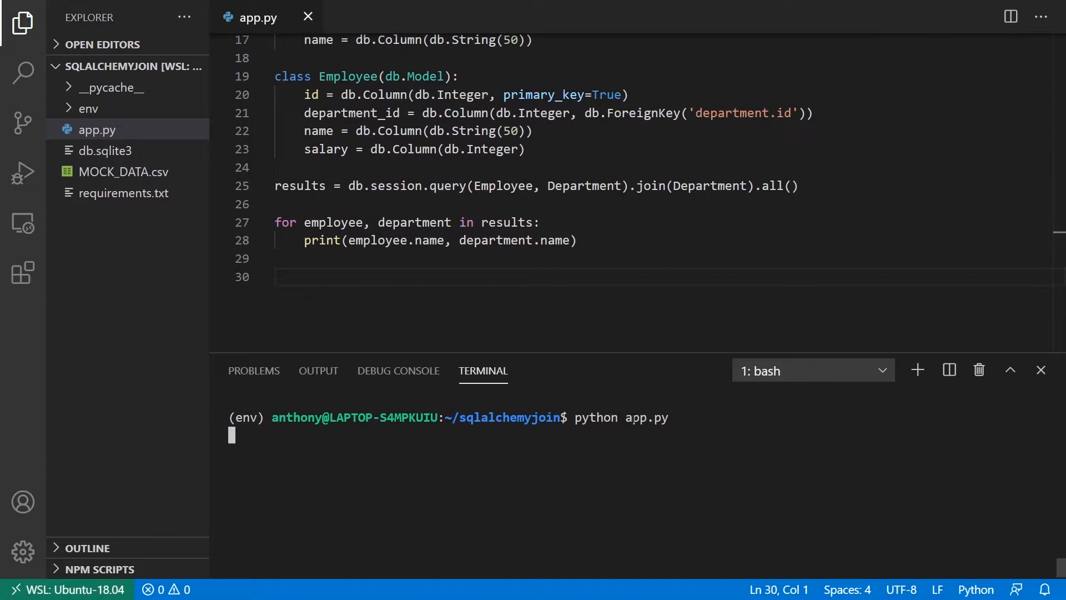
key(Enter)
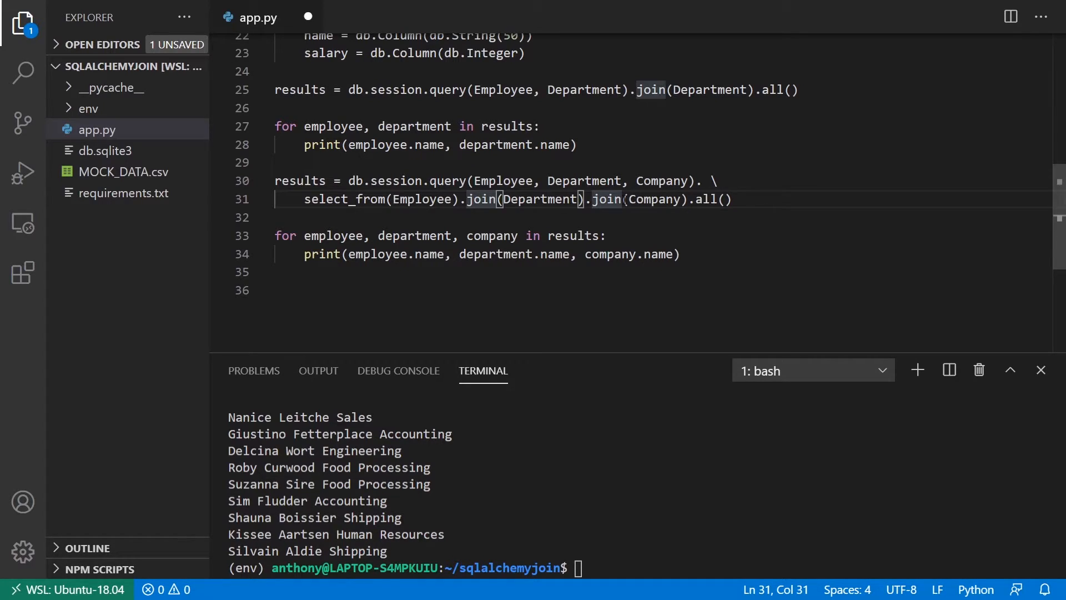
Write the select_from(Employee).join(Department).join(Company) query and a loop printing name, department and company
scroll(down, 3)
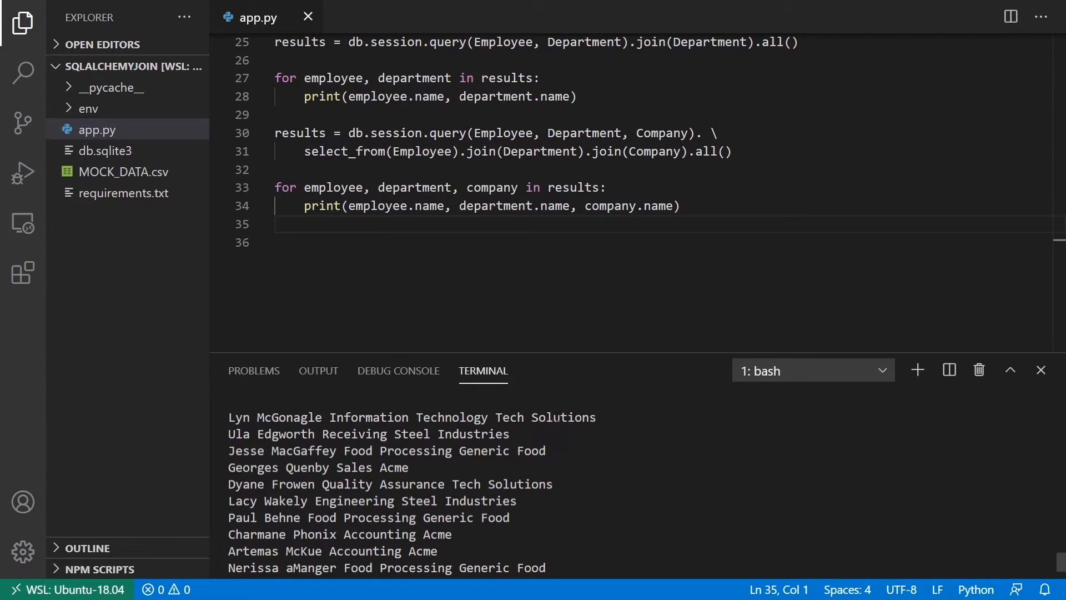
Start the query on Employee.name and Employee.salary joined through Department and Company
text(results = db.session.query(Employee.name, Employee.salary).join(Department).join(Company). \)
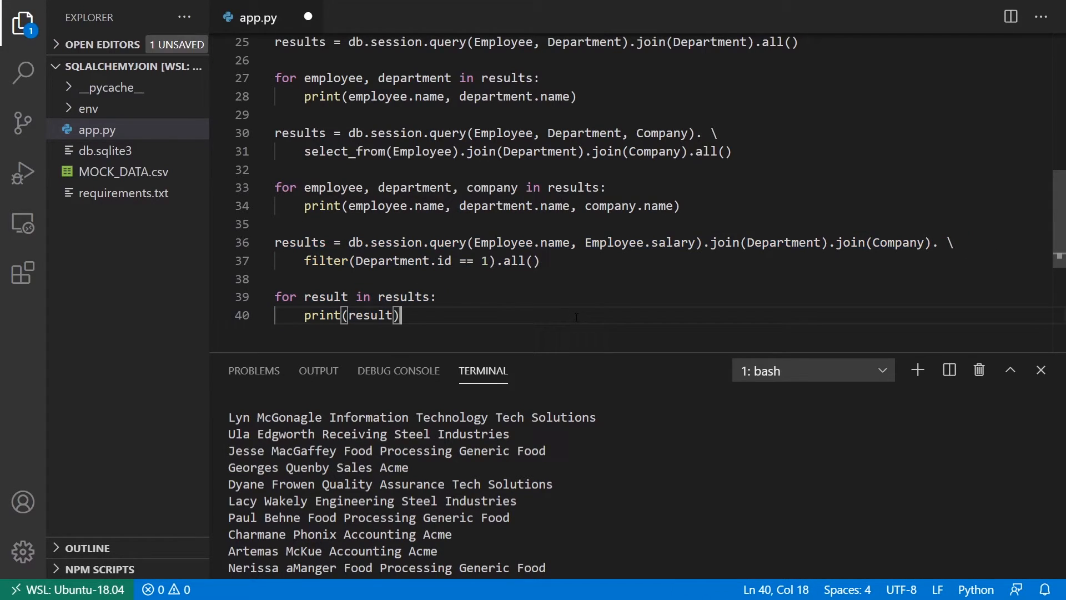
Save app.py with the filter(Department.id == 1) query and loop printing each name and salary
key(ctrl+s)
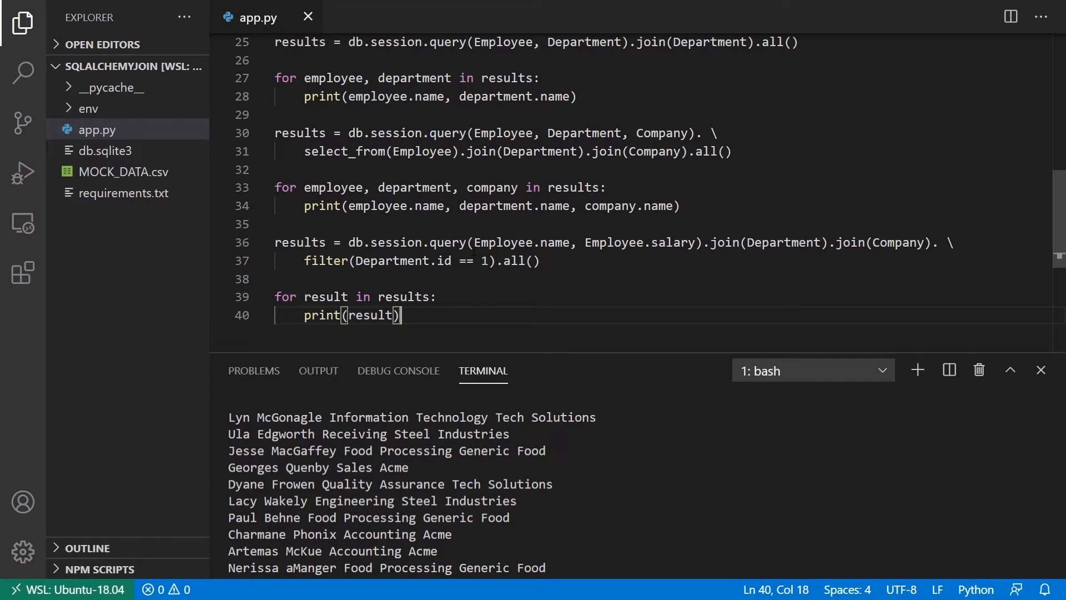
scroll(down, 3)
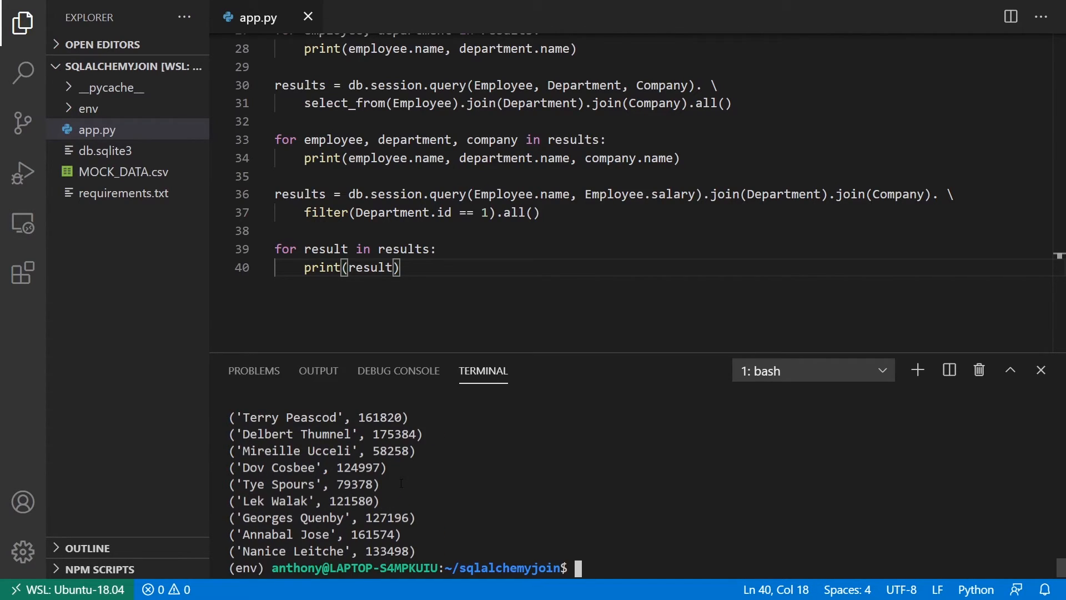
mouse_move(558, 430)
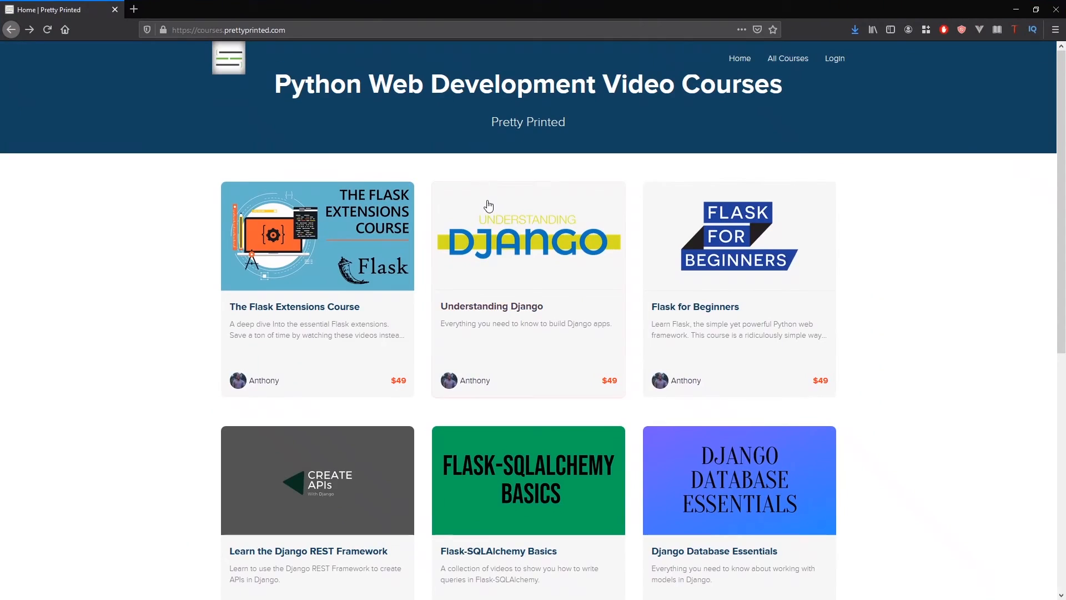
mouse_move(501, 211)
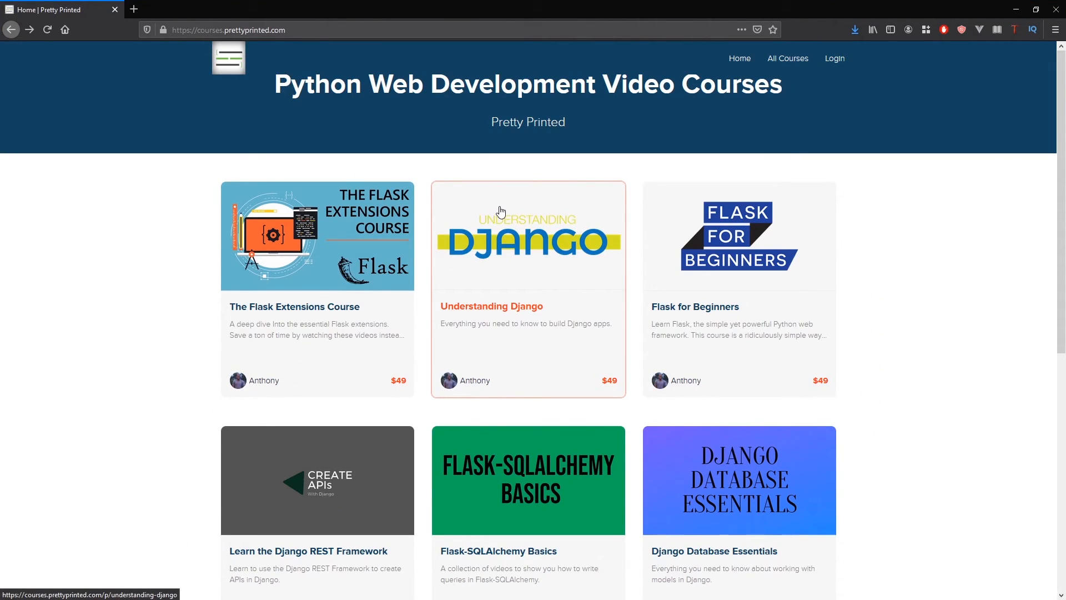
mouse_move(487, 164)
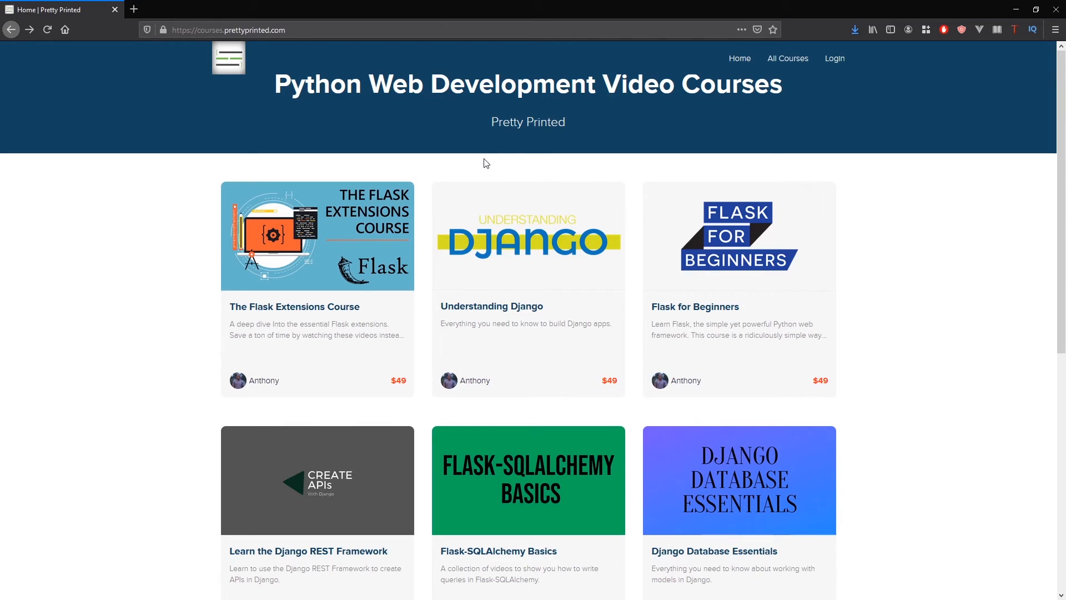
mouse_move(387, 184)
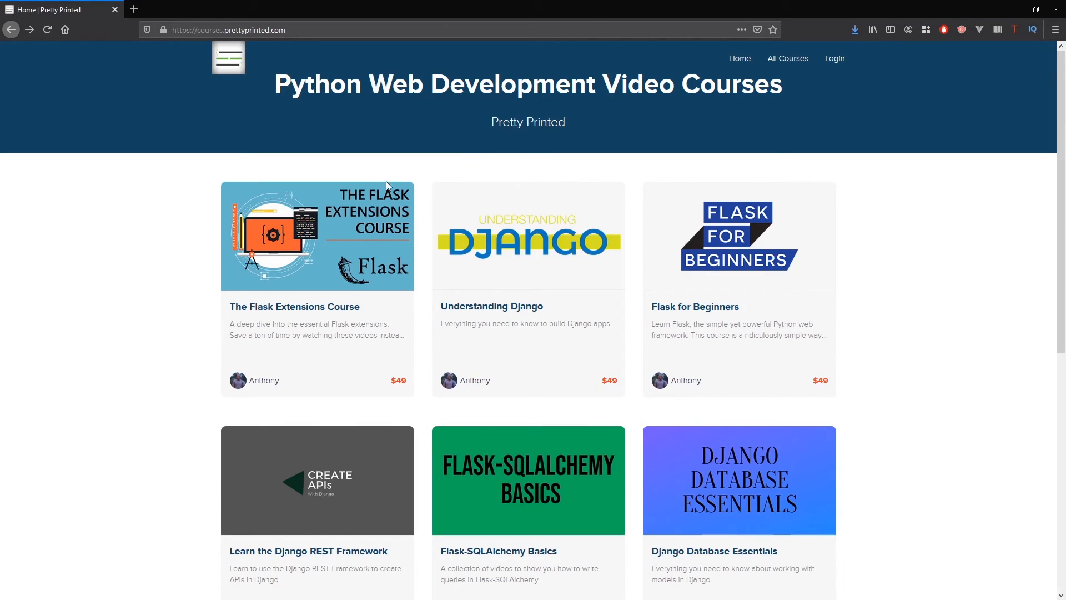
mouse_move(291, 229)
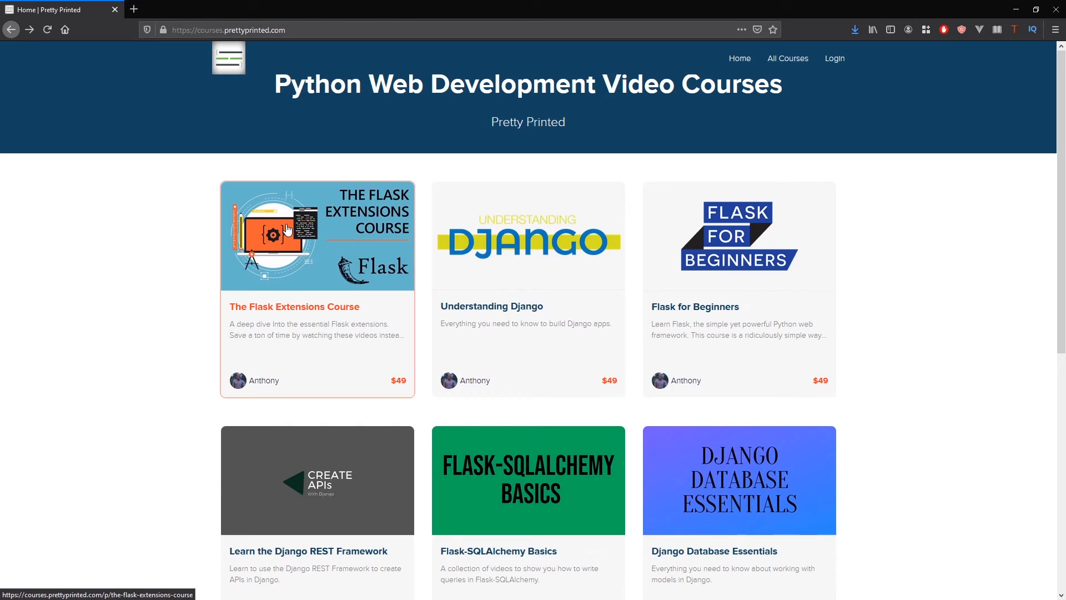